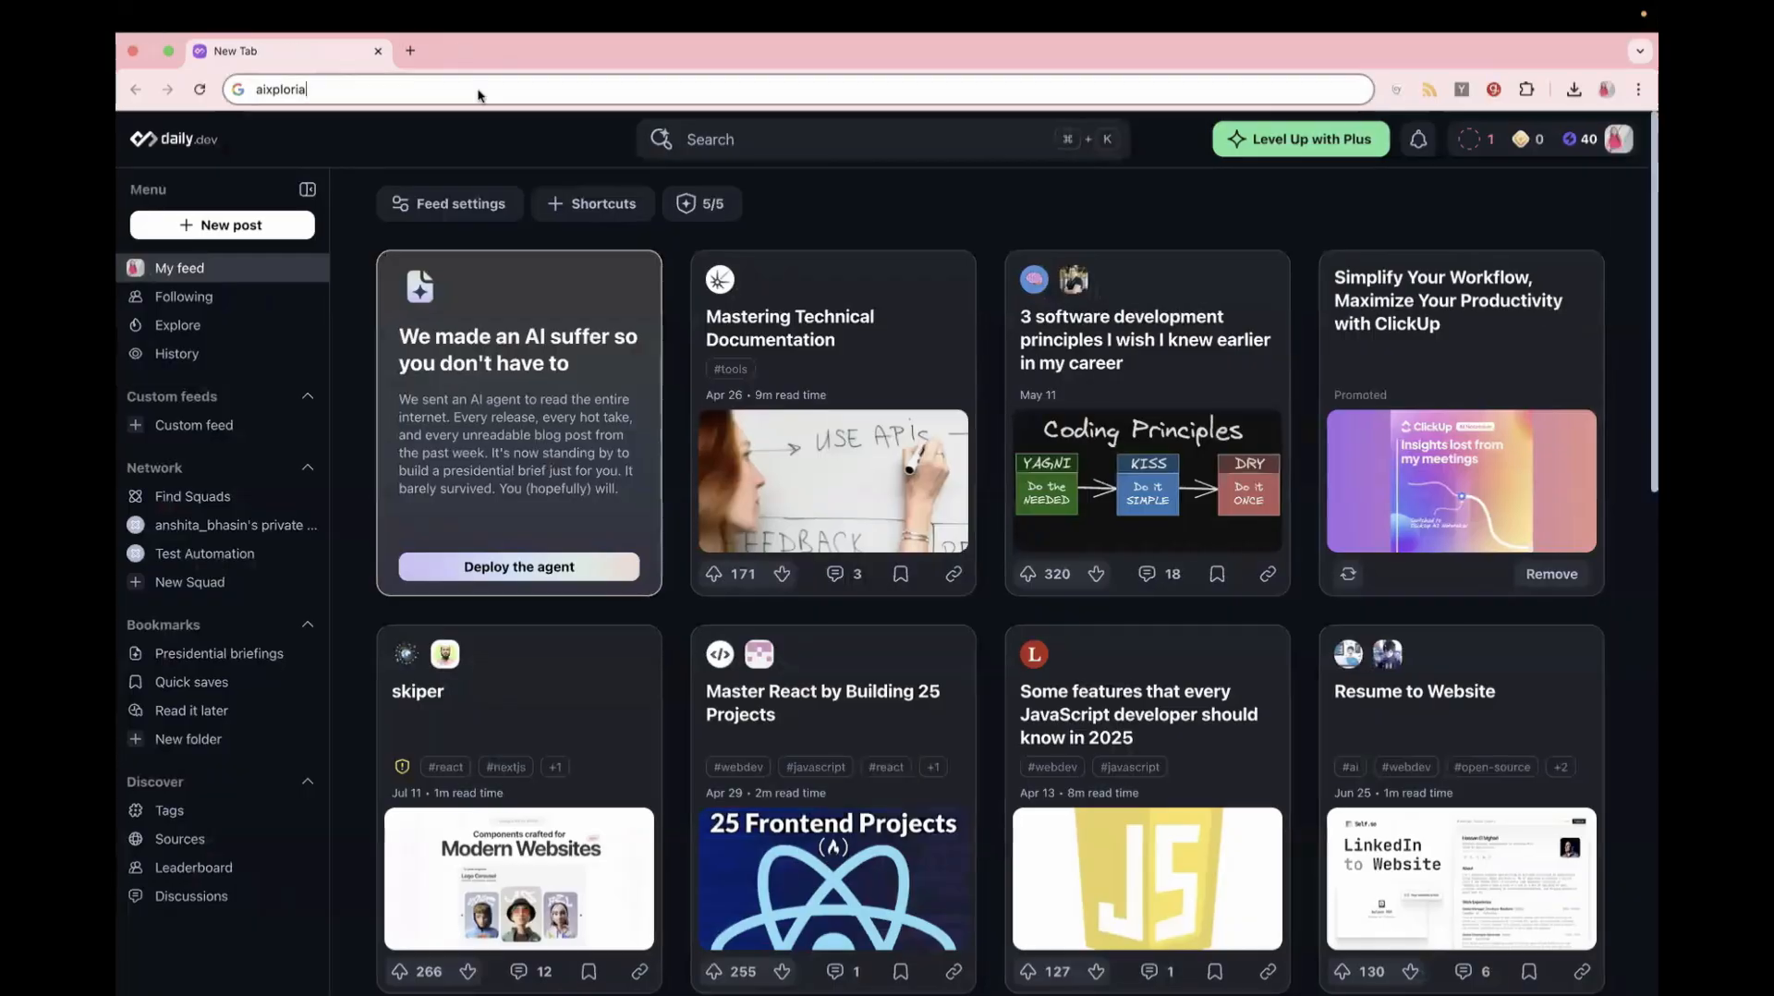
- Load aixploria.com and bring the featured AI tool listings into view
type("aixploria.com/en/")
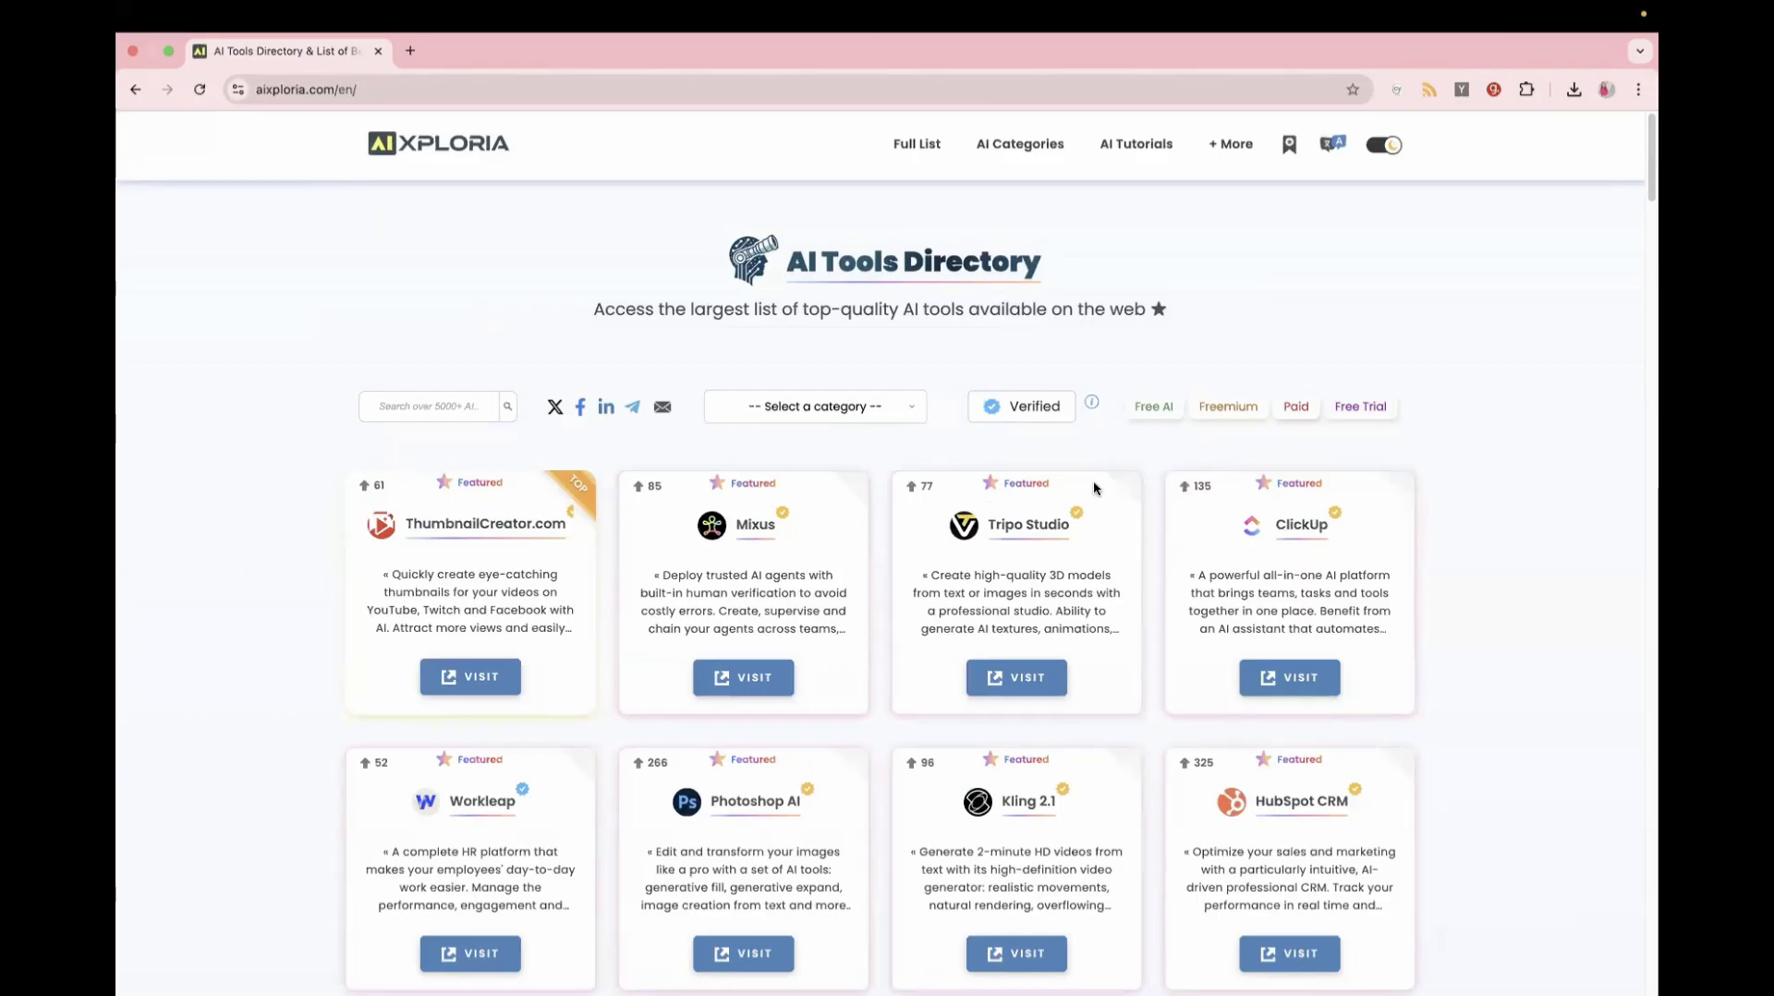
scroll("down", 3)
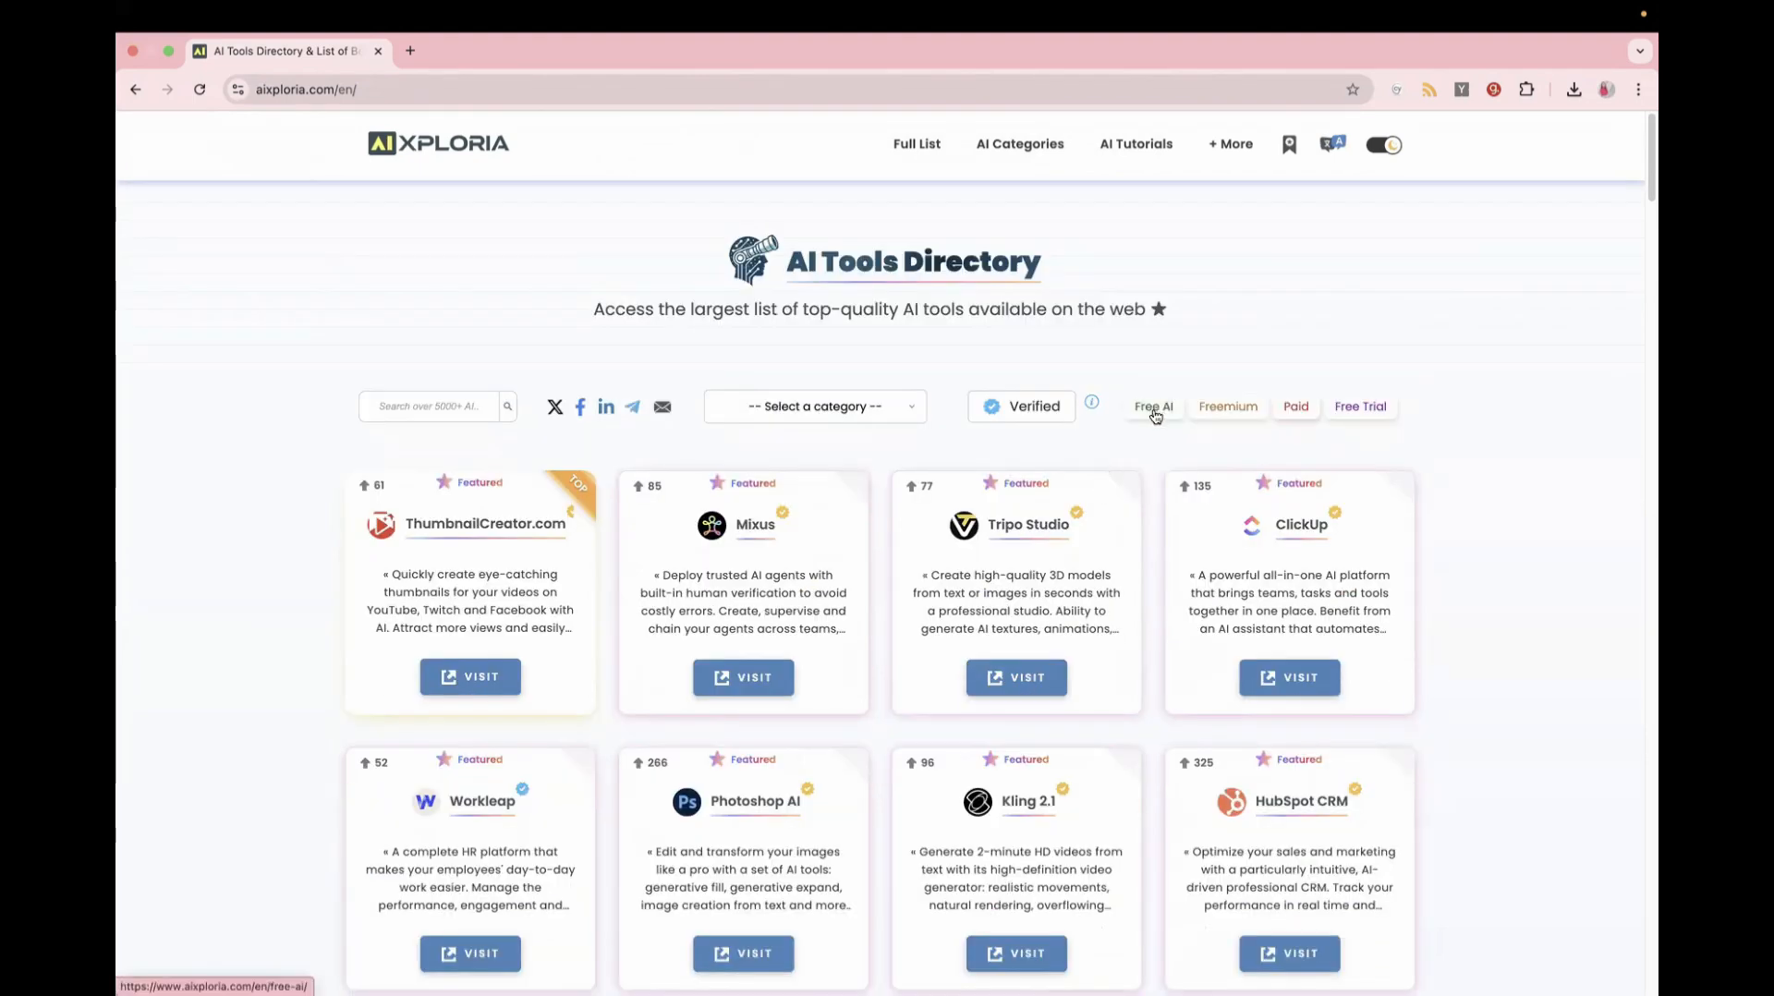
- Filter to Free AI tools, choose the AI Agents (96) category, and browse its listings
left_click(1151, 406)
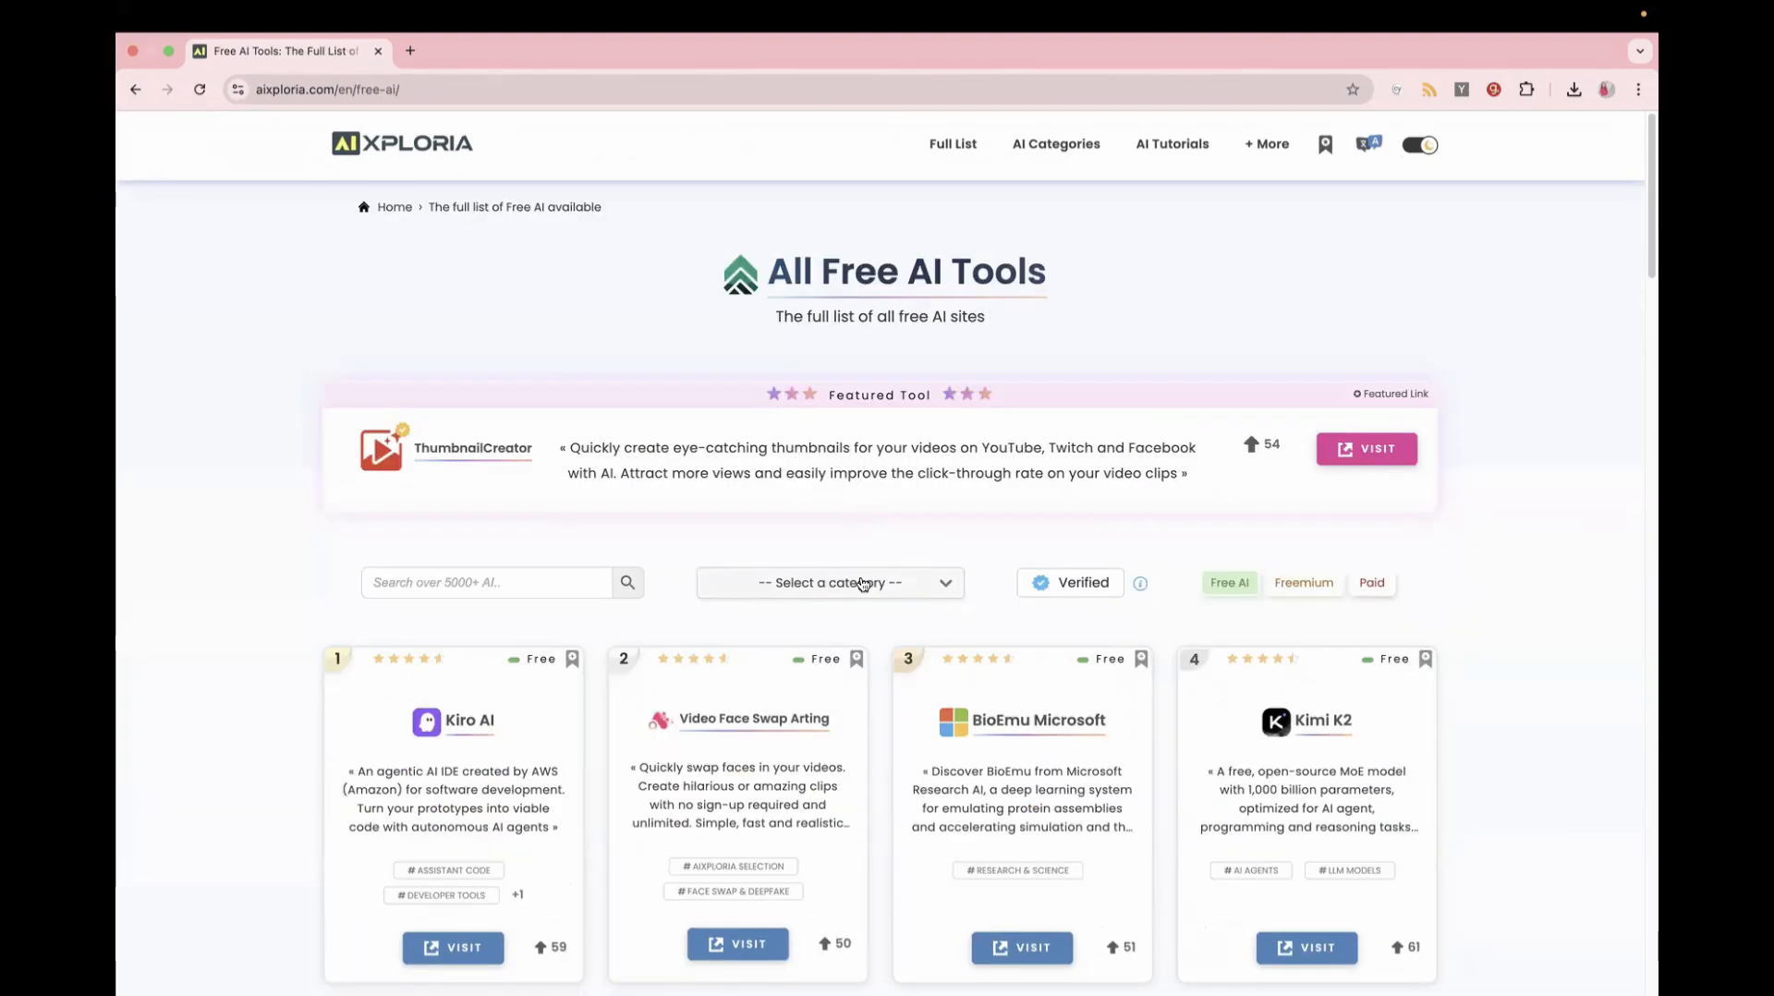
left_click(830, 582)
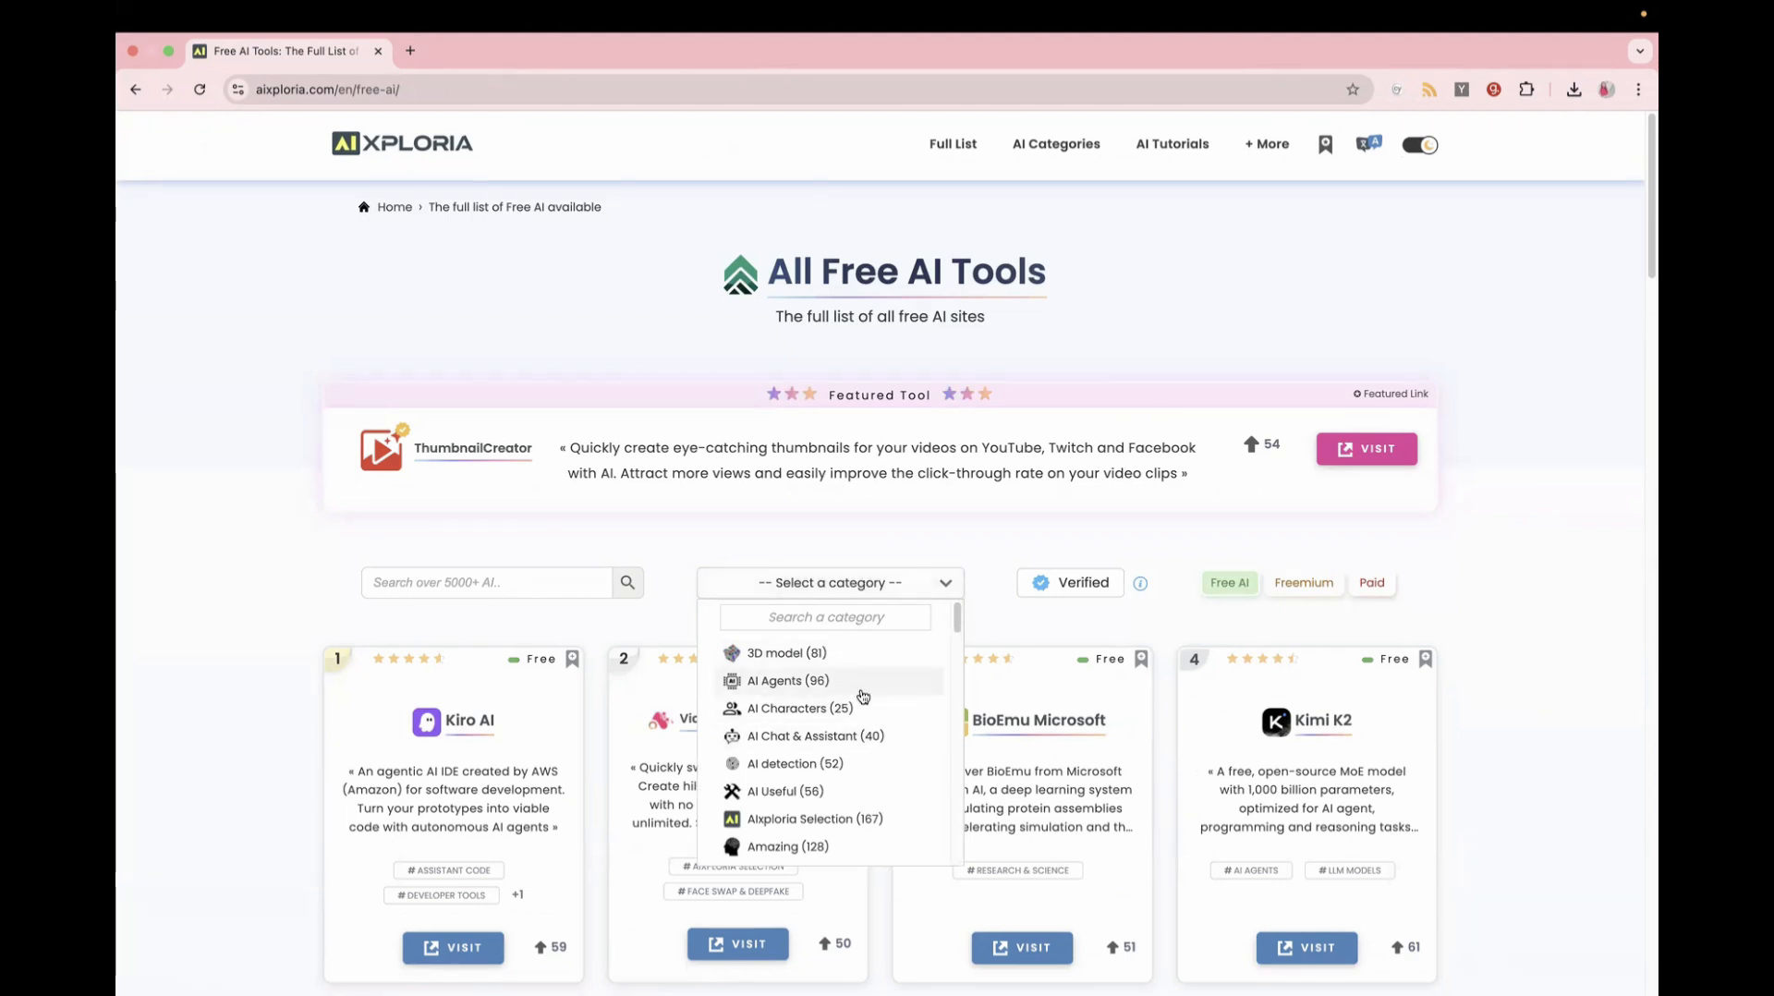
left_click(787, 680)
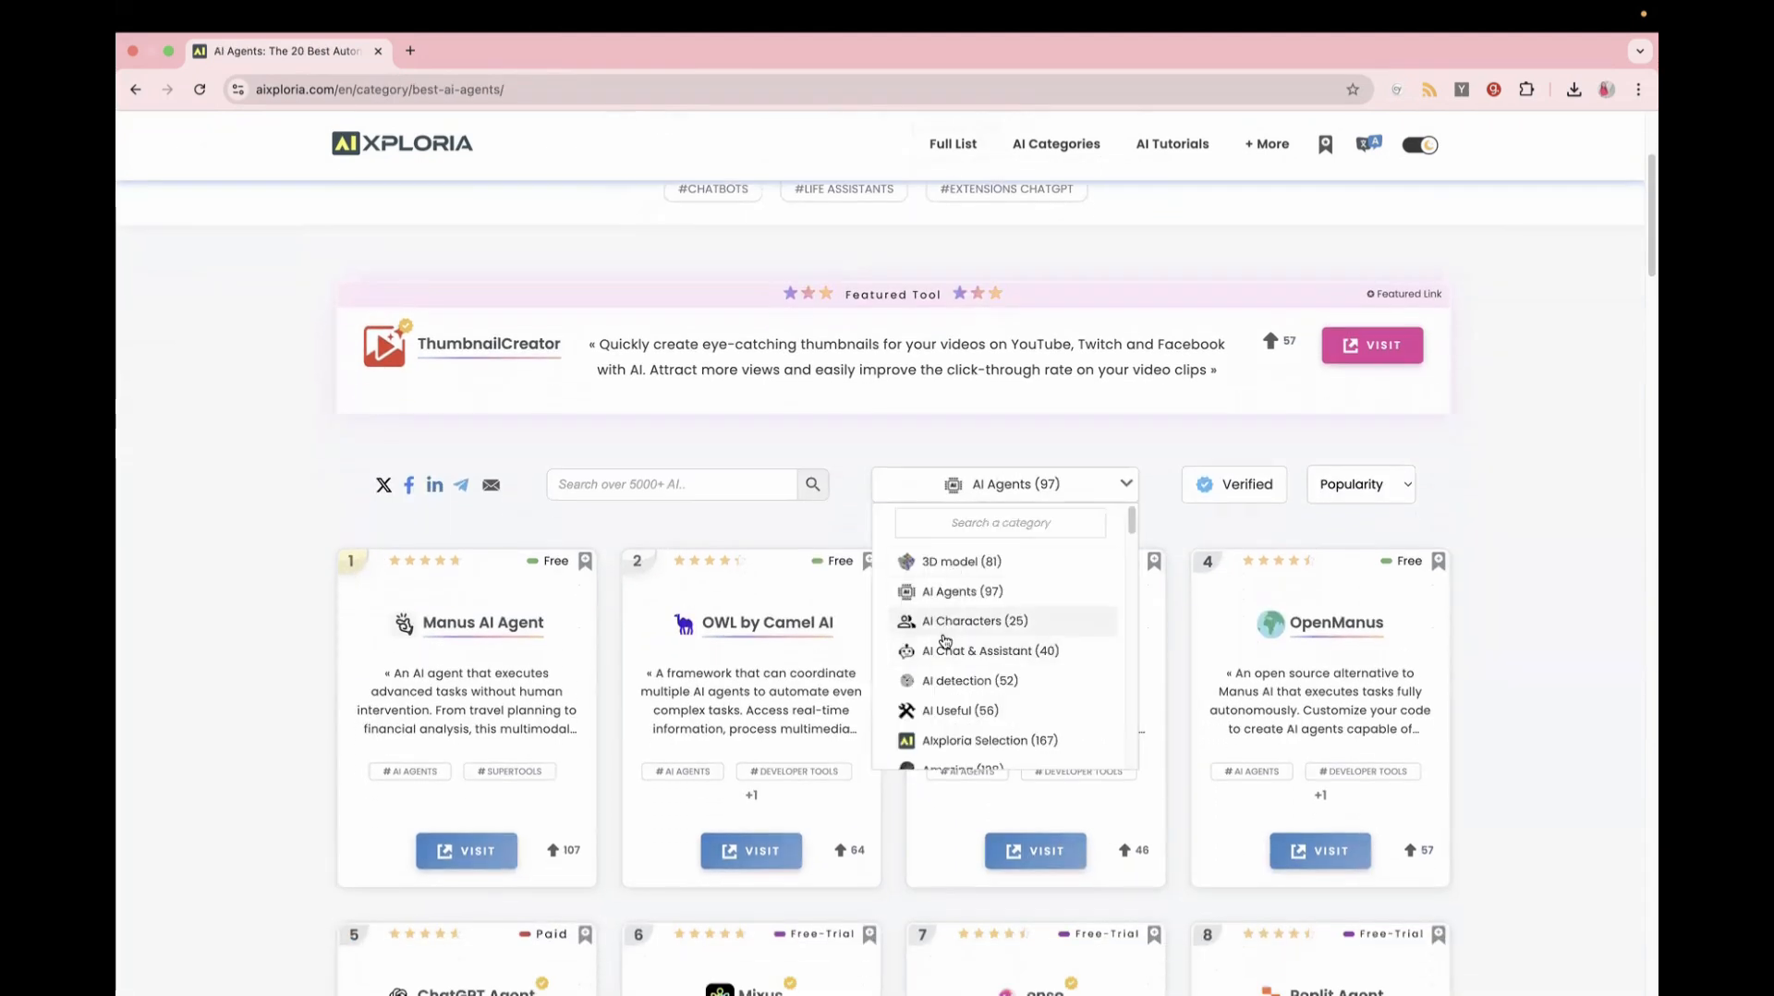
scroll("down", 3)
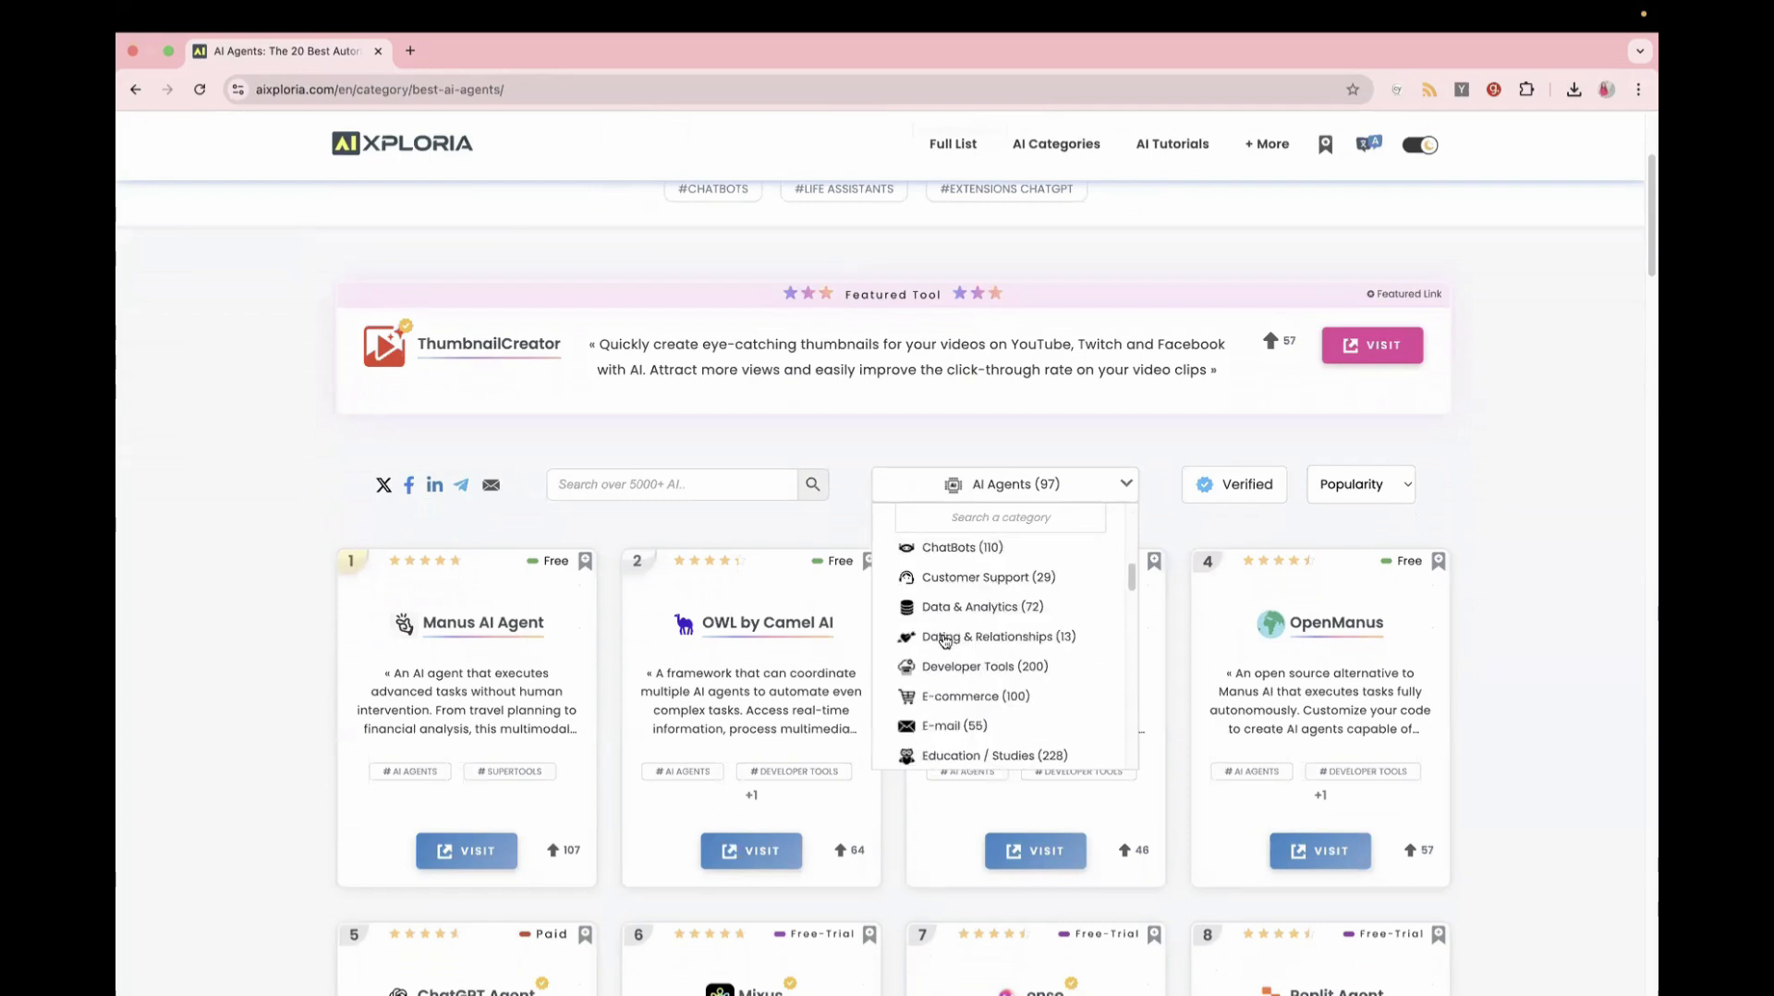
scroll("down", 3)
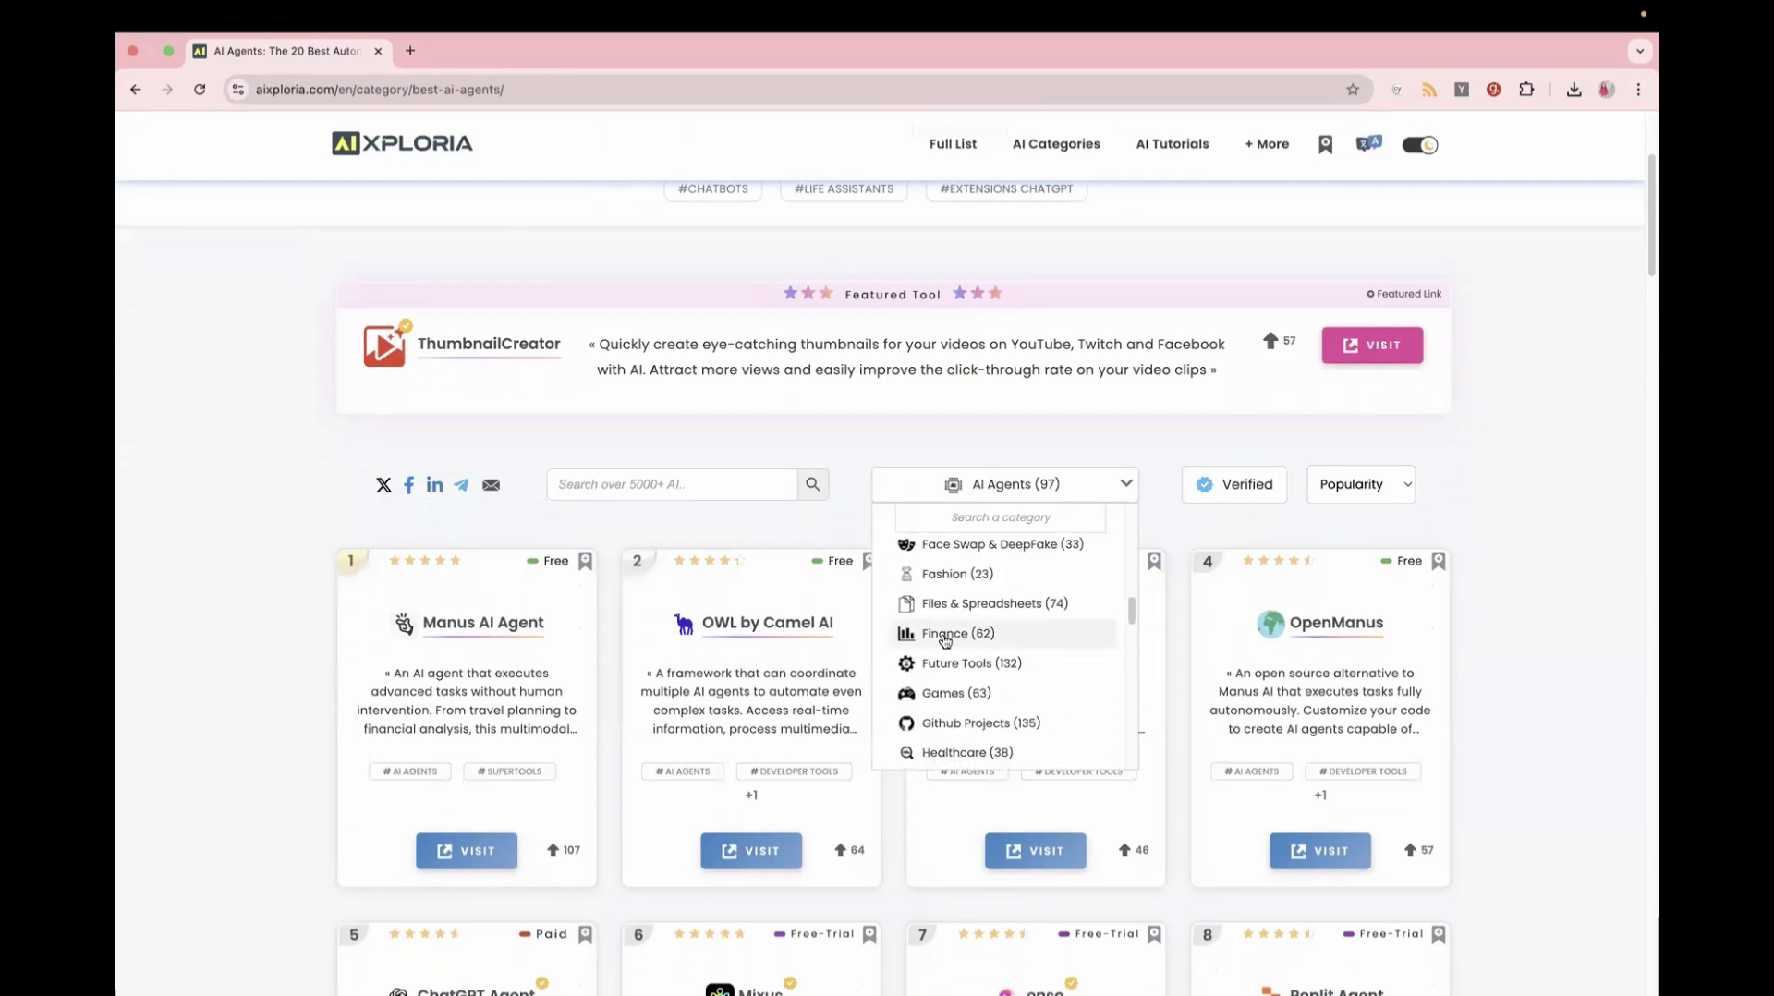
scroll("down", 3)
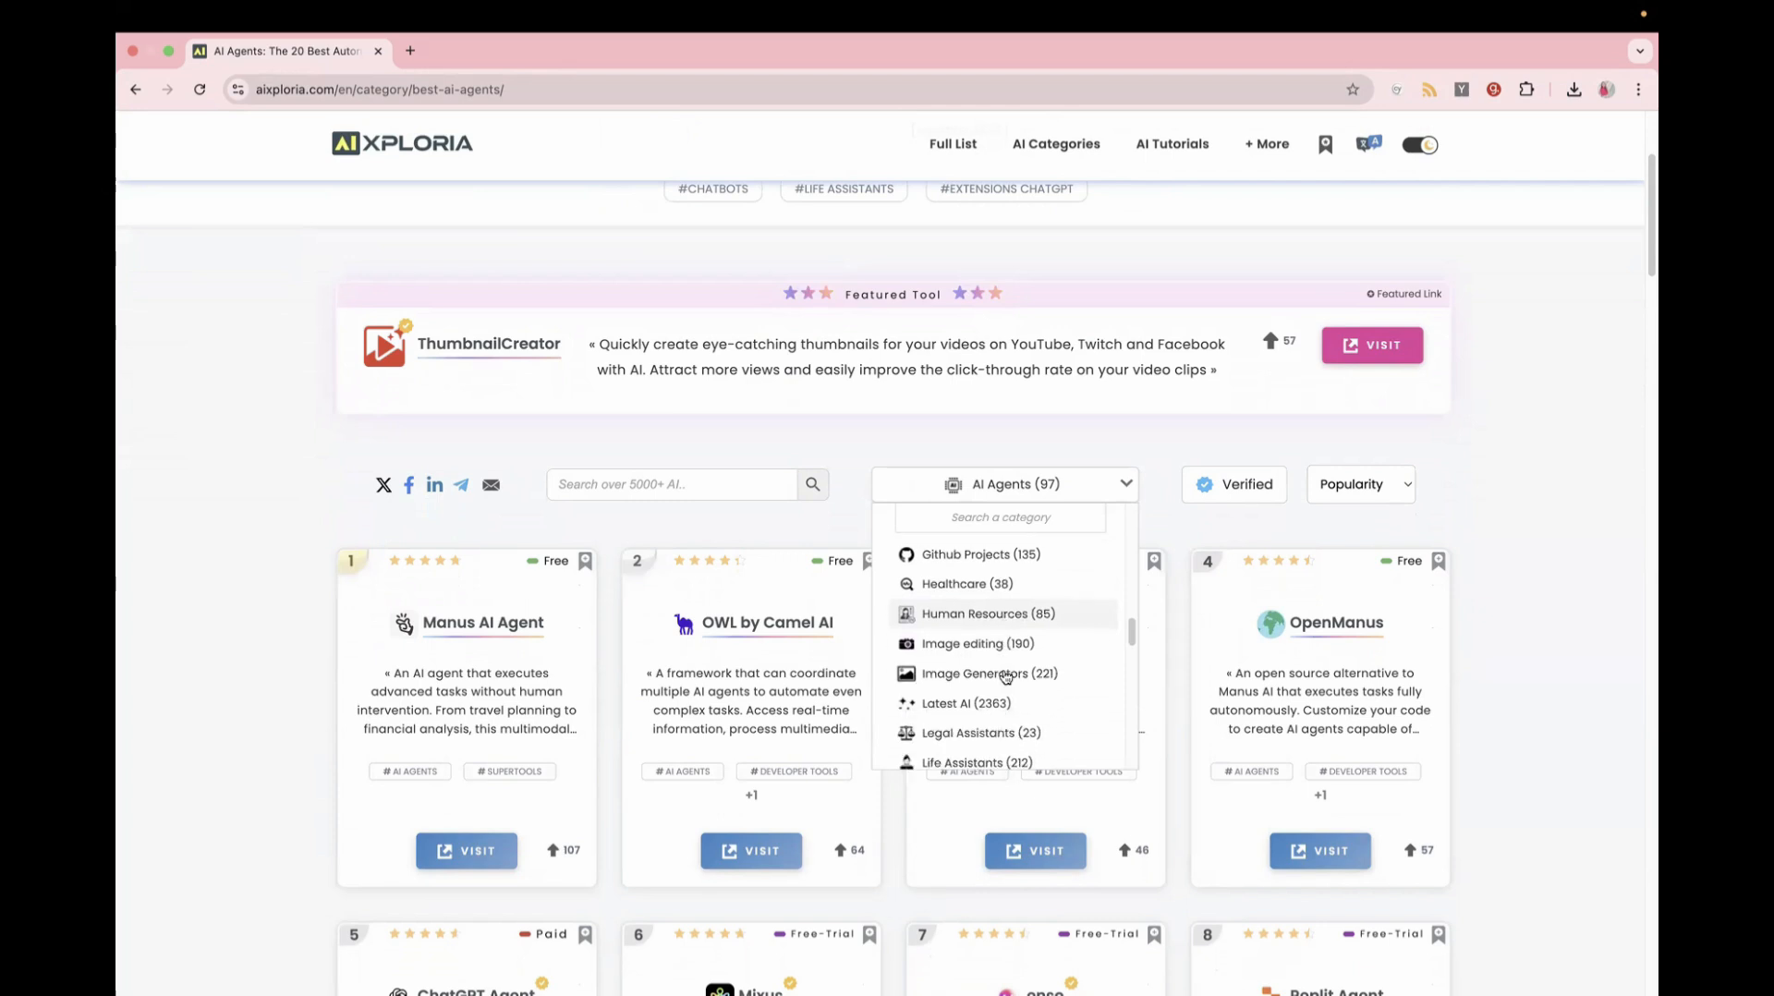
scroll("down", 3)
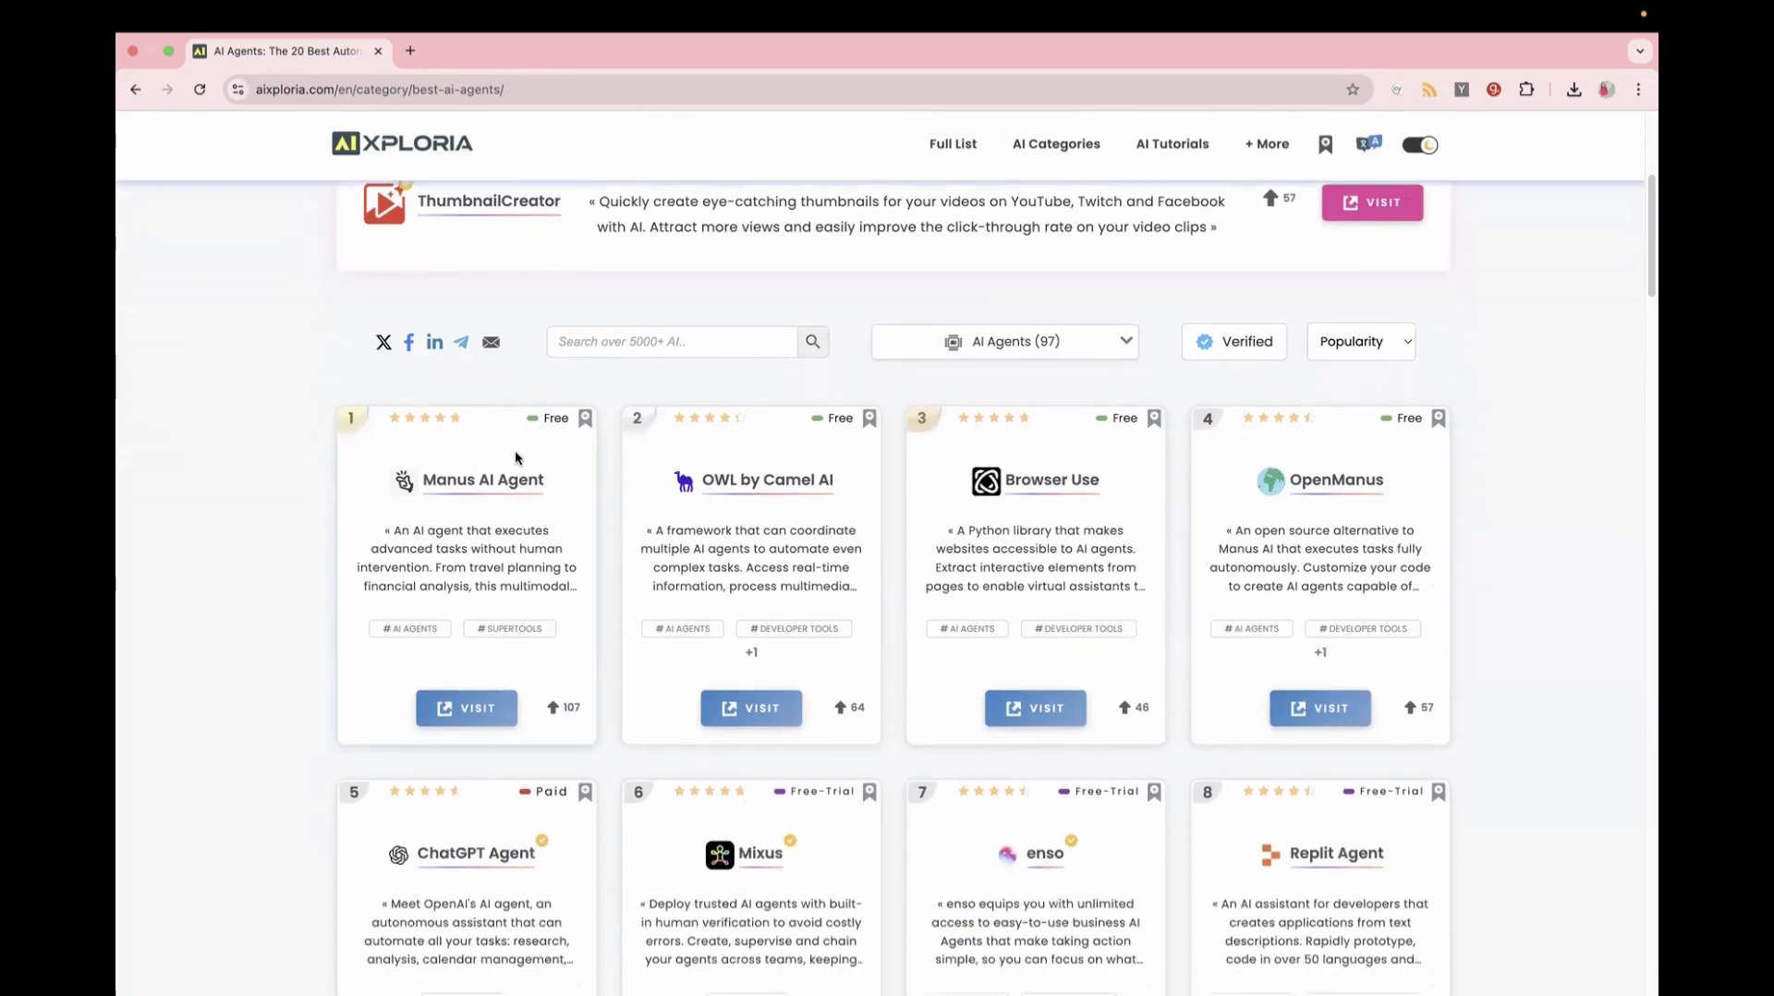
mouse_move(1133, 378)
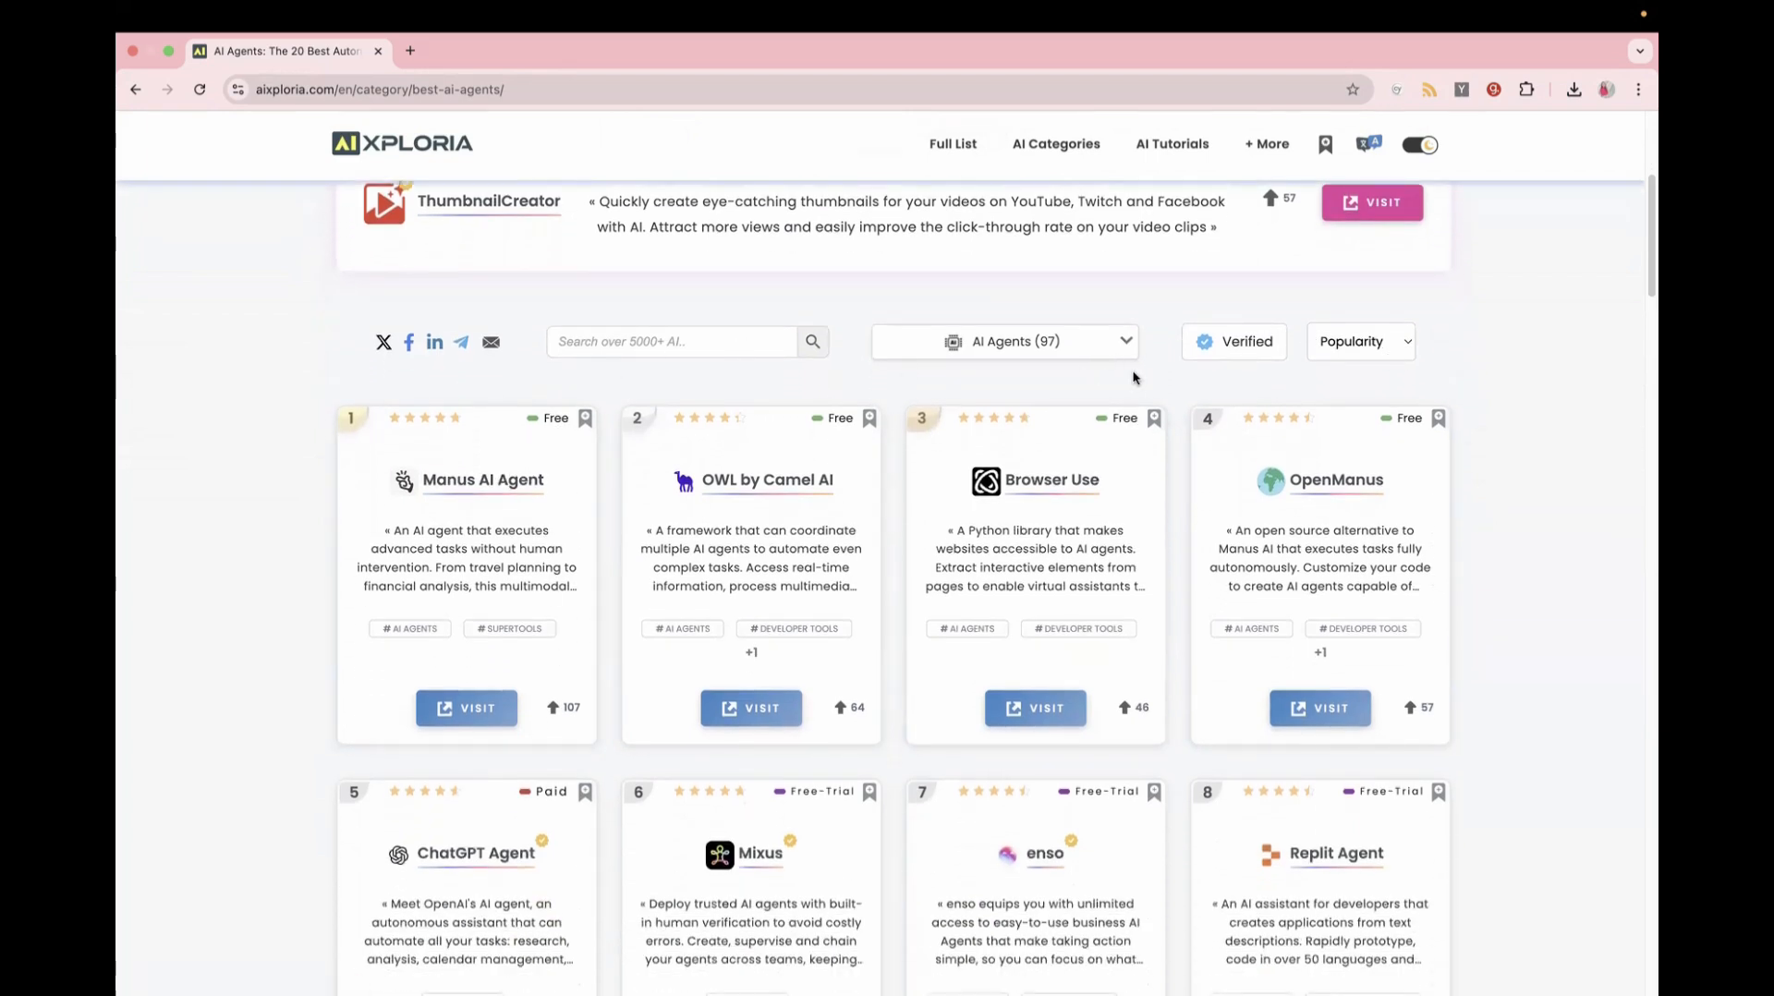
mouse_move(1508, 345)
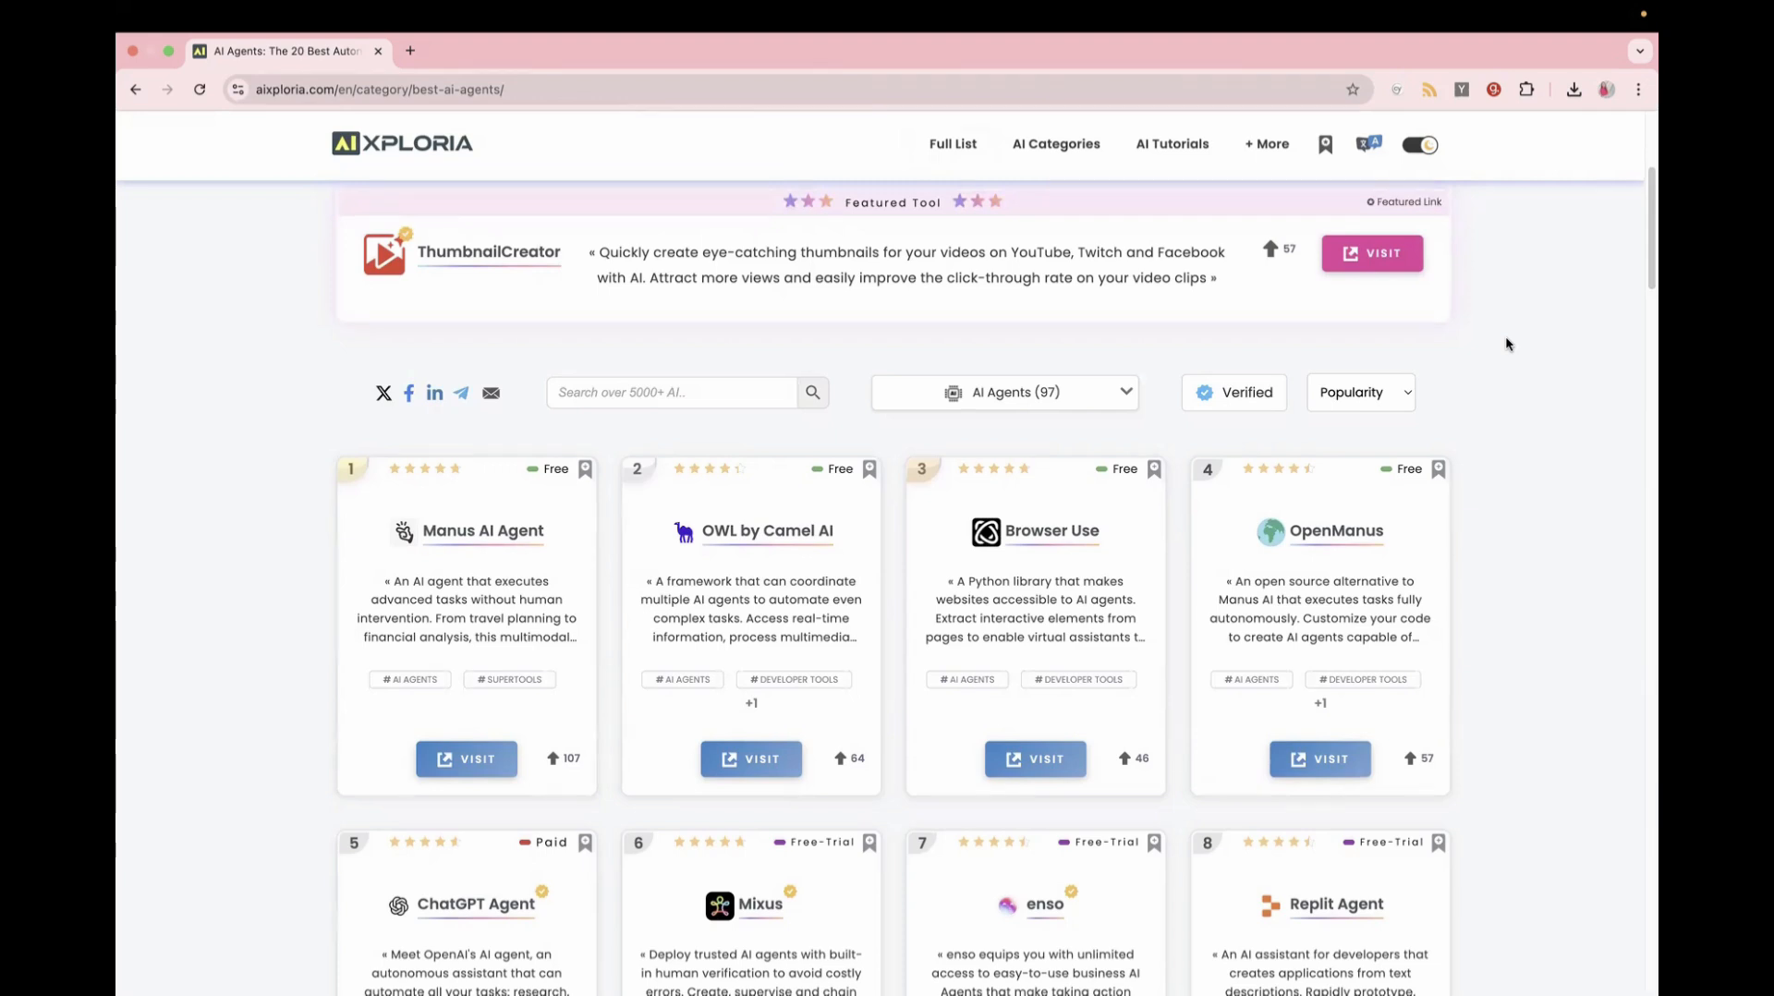
scroll("down", 3)
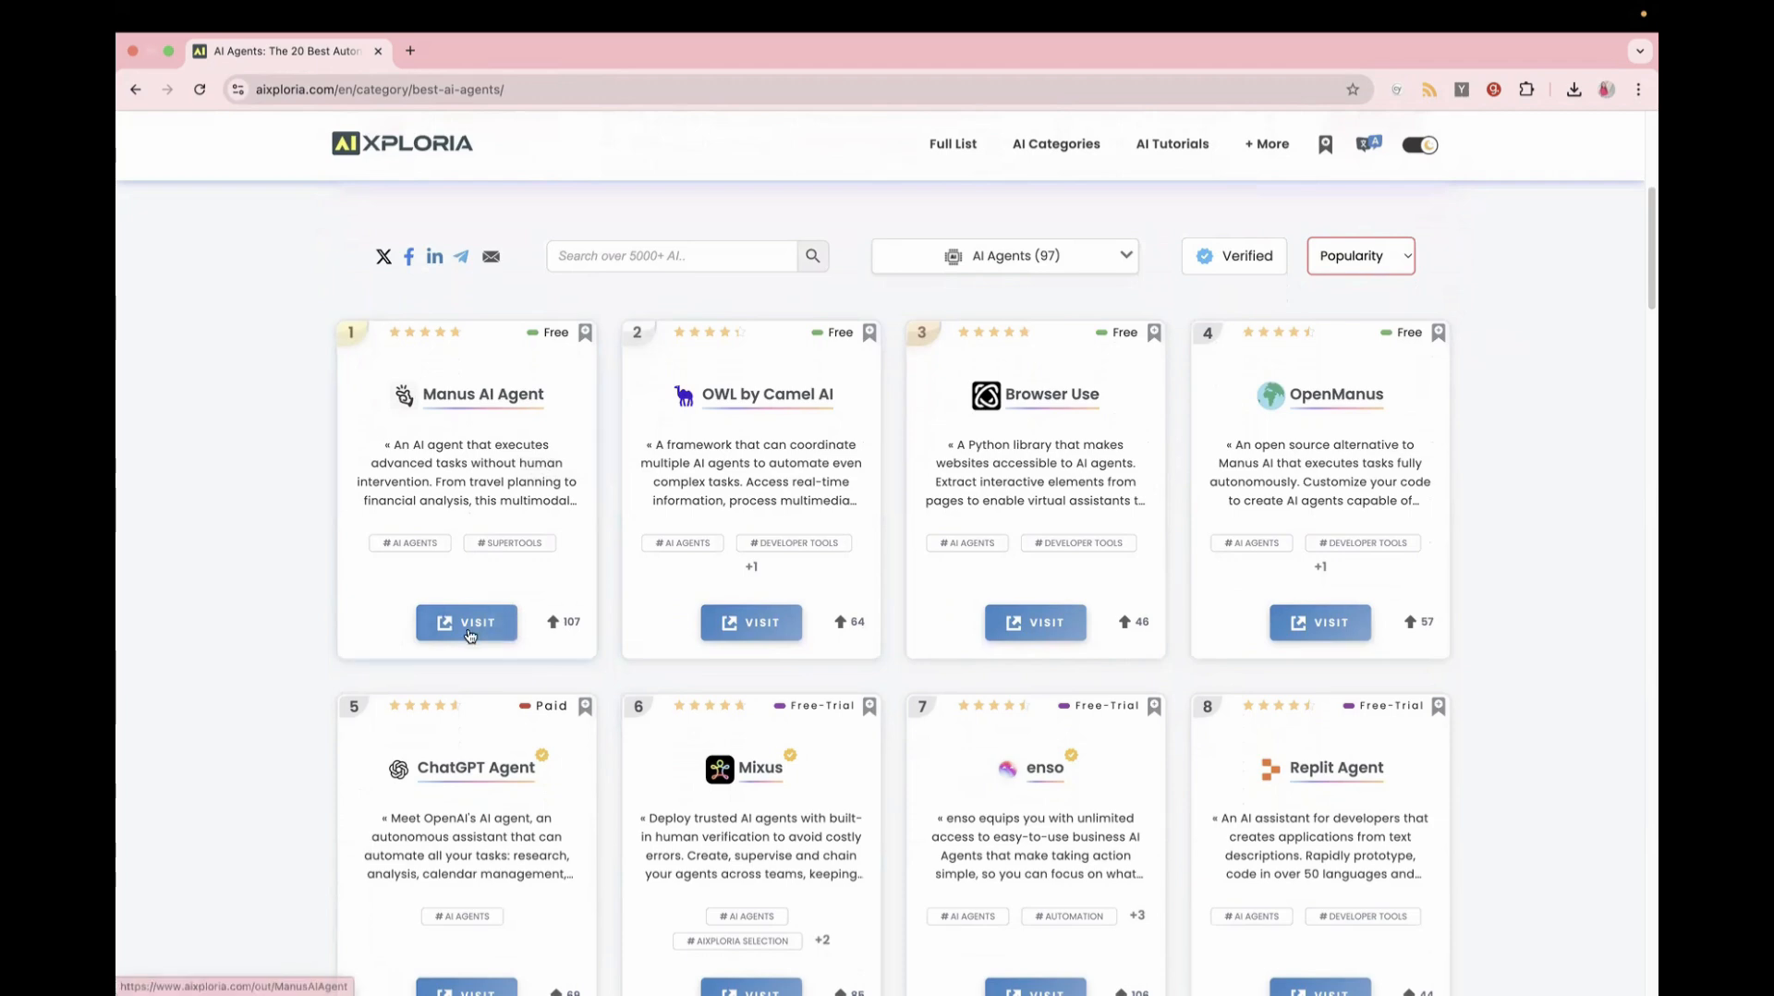
- Launch manus.im from the Manus AI Agent card, then switch back to the AIxploria listing
left_click(466, 621)
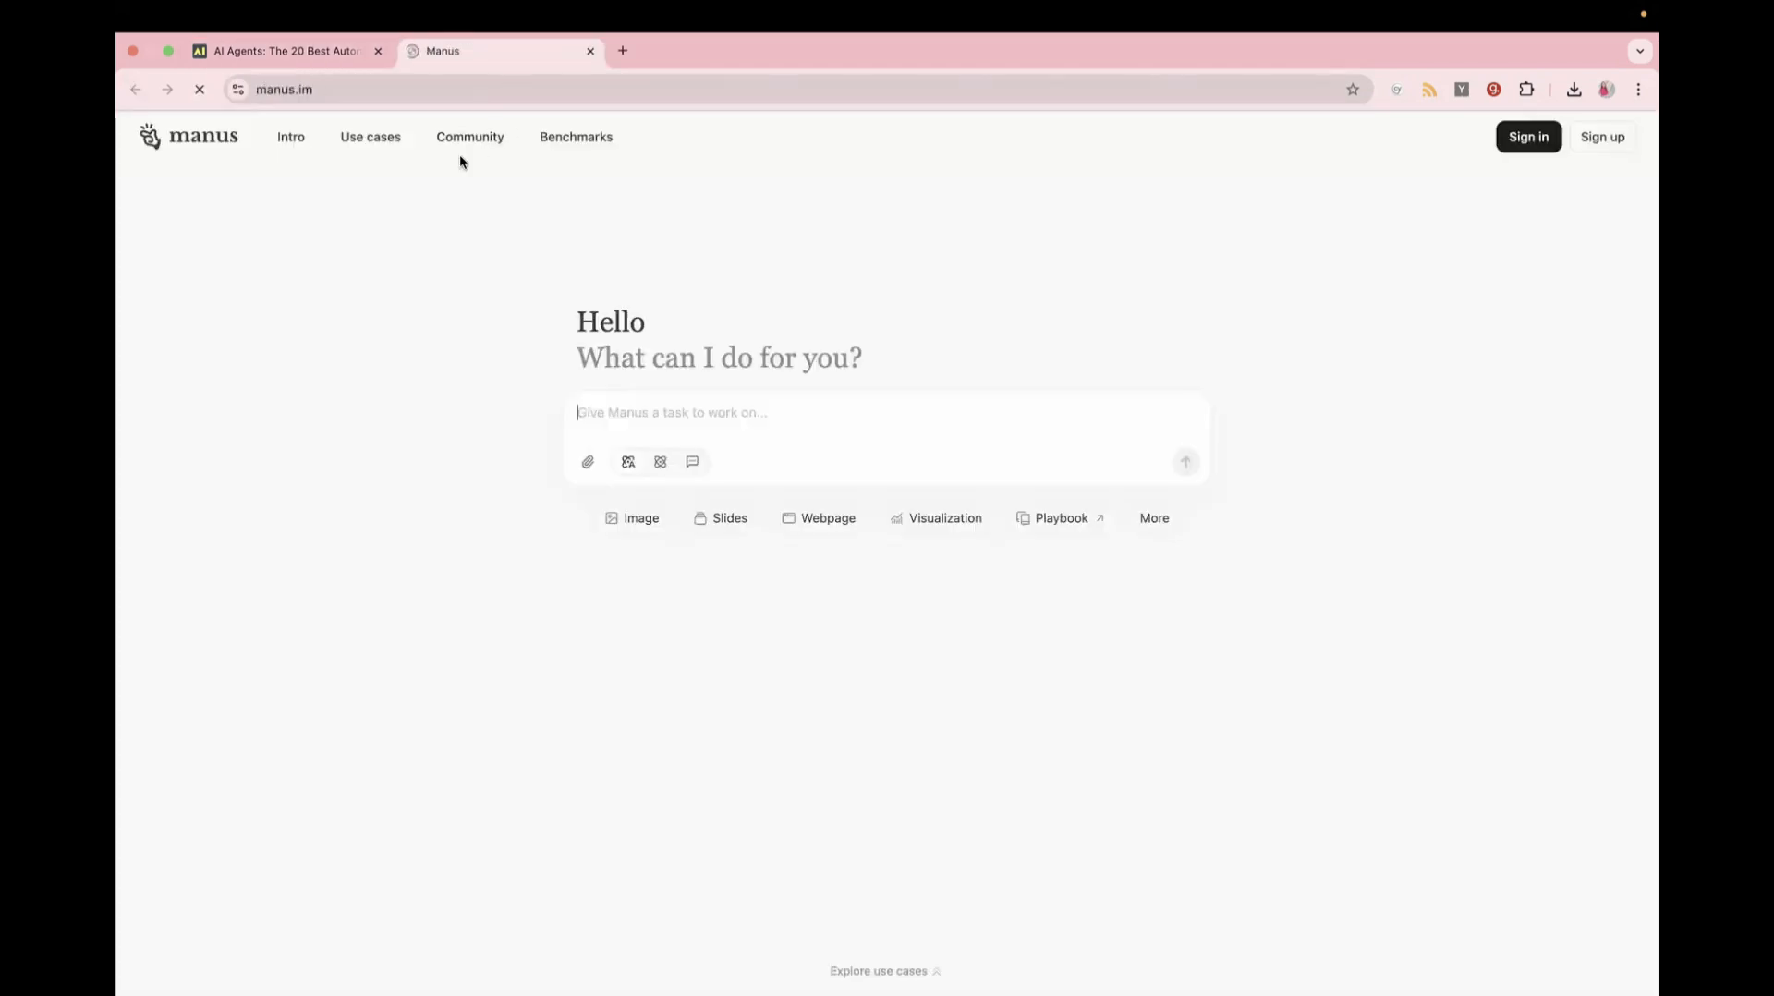
left_click(286, 51)
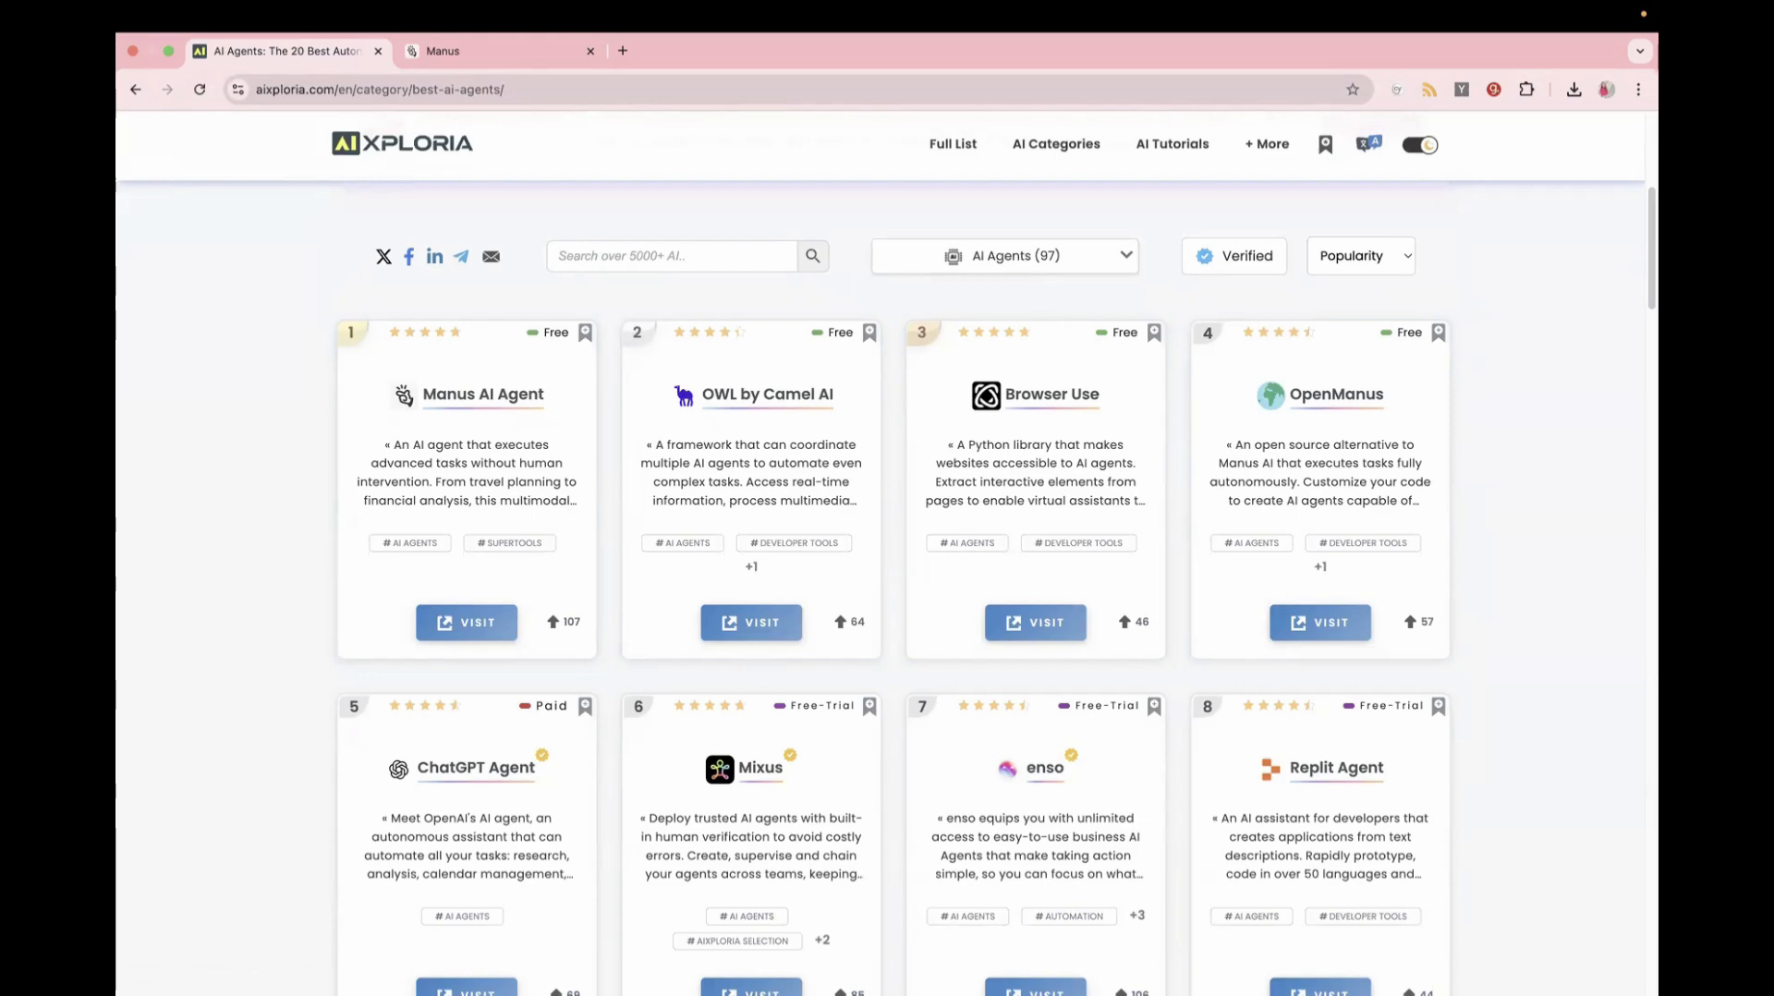
scroll("down", 3)
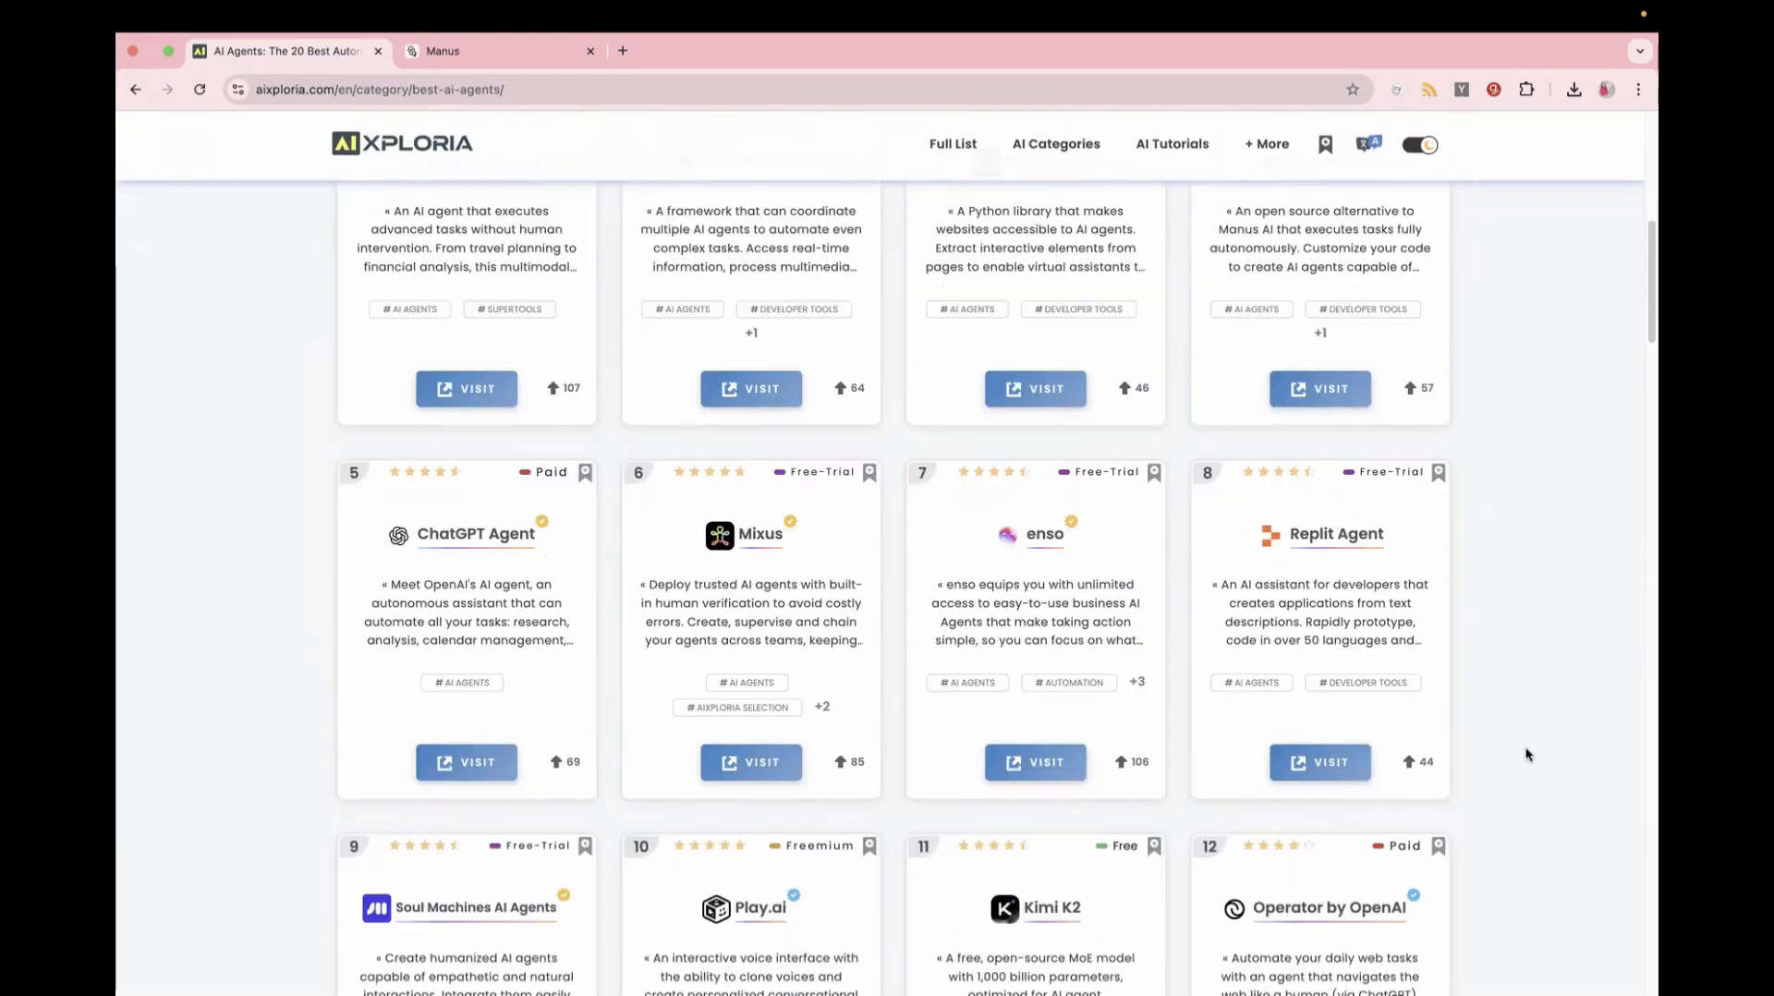
scroll("up", 3)
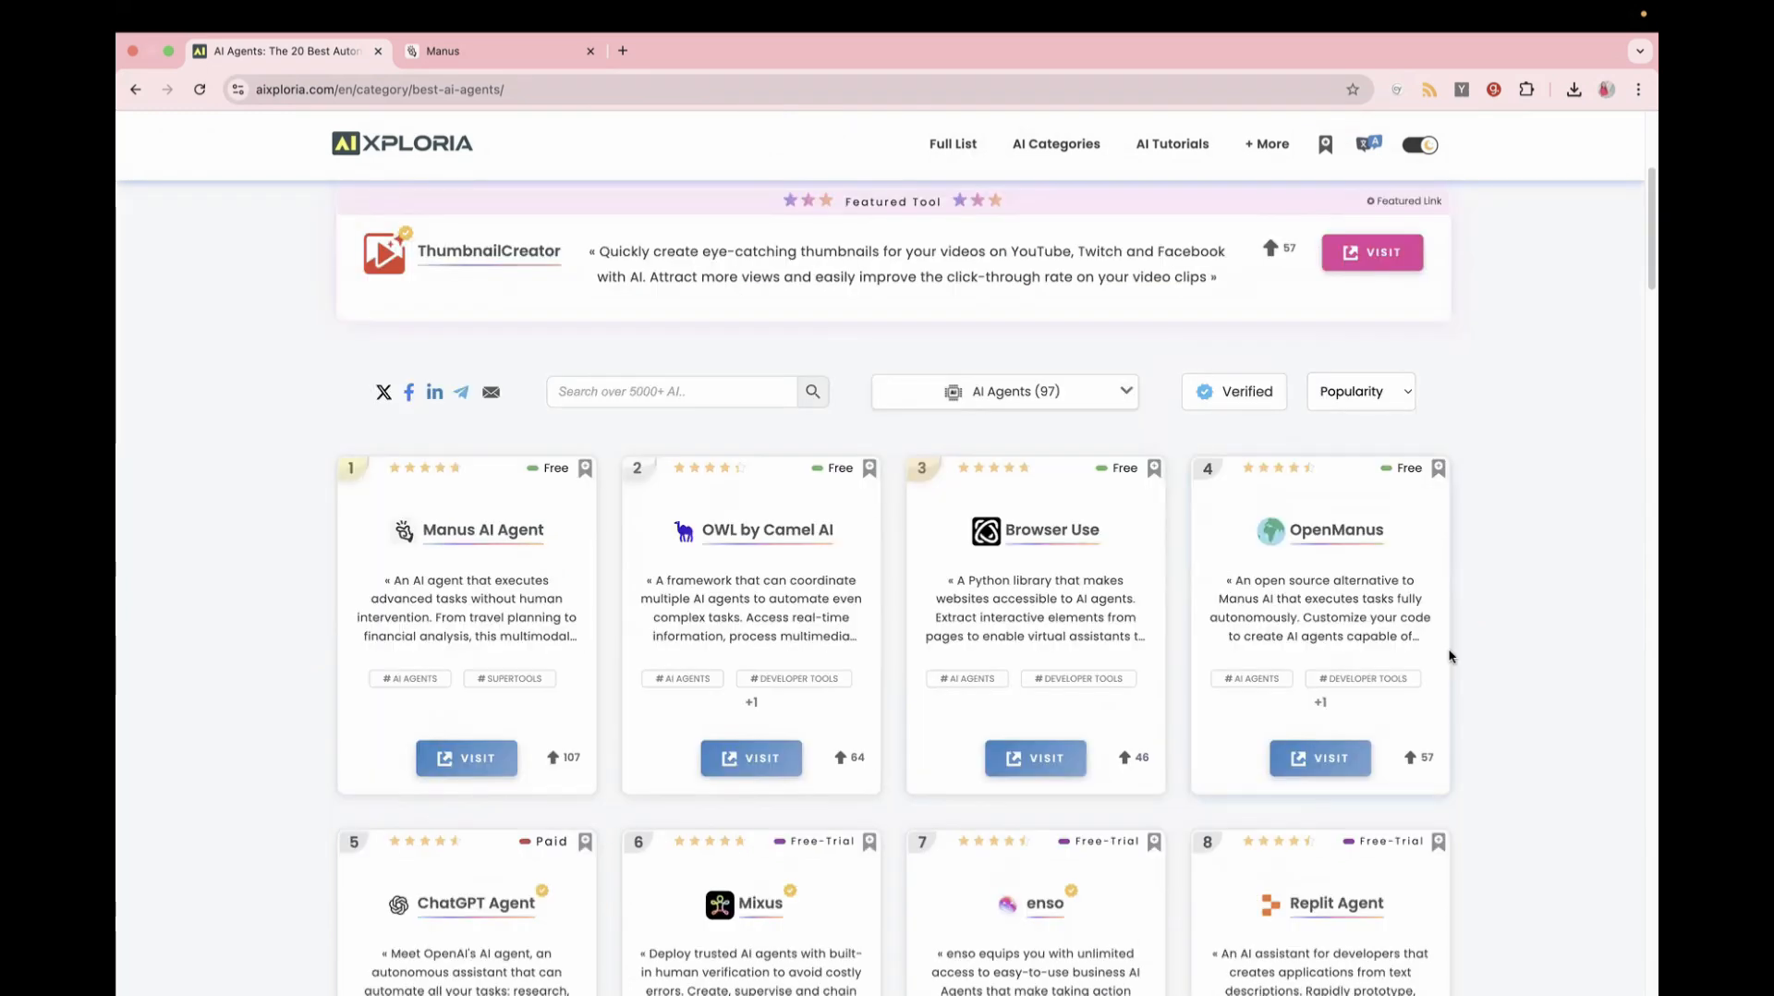
mouse_move(1332, 504)
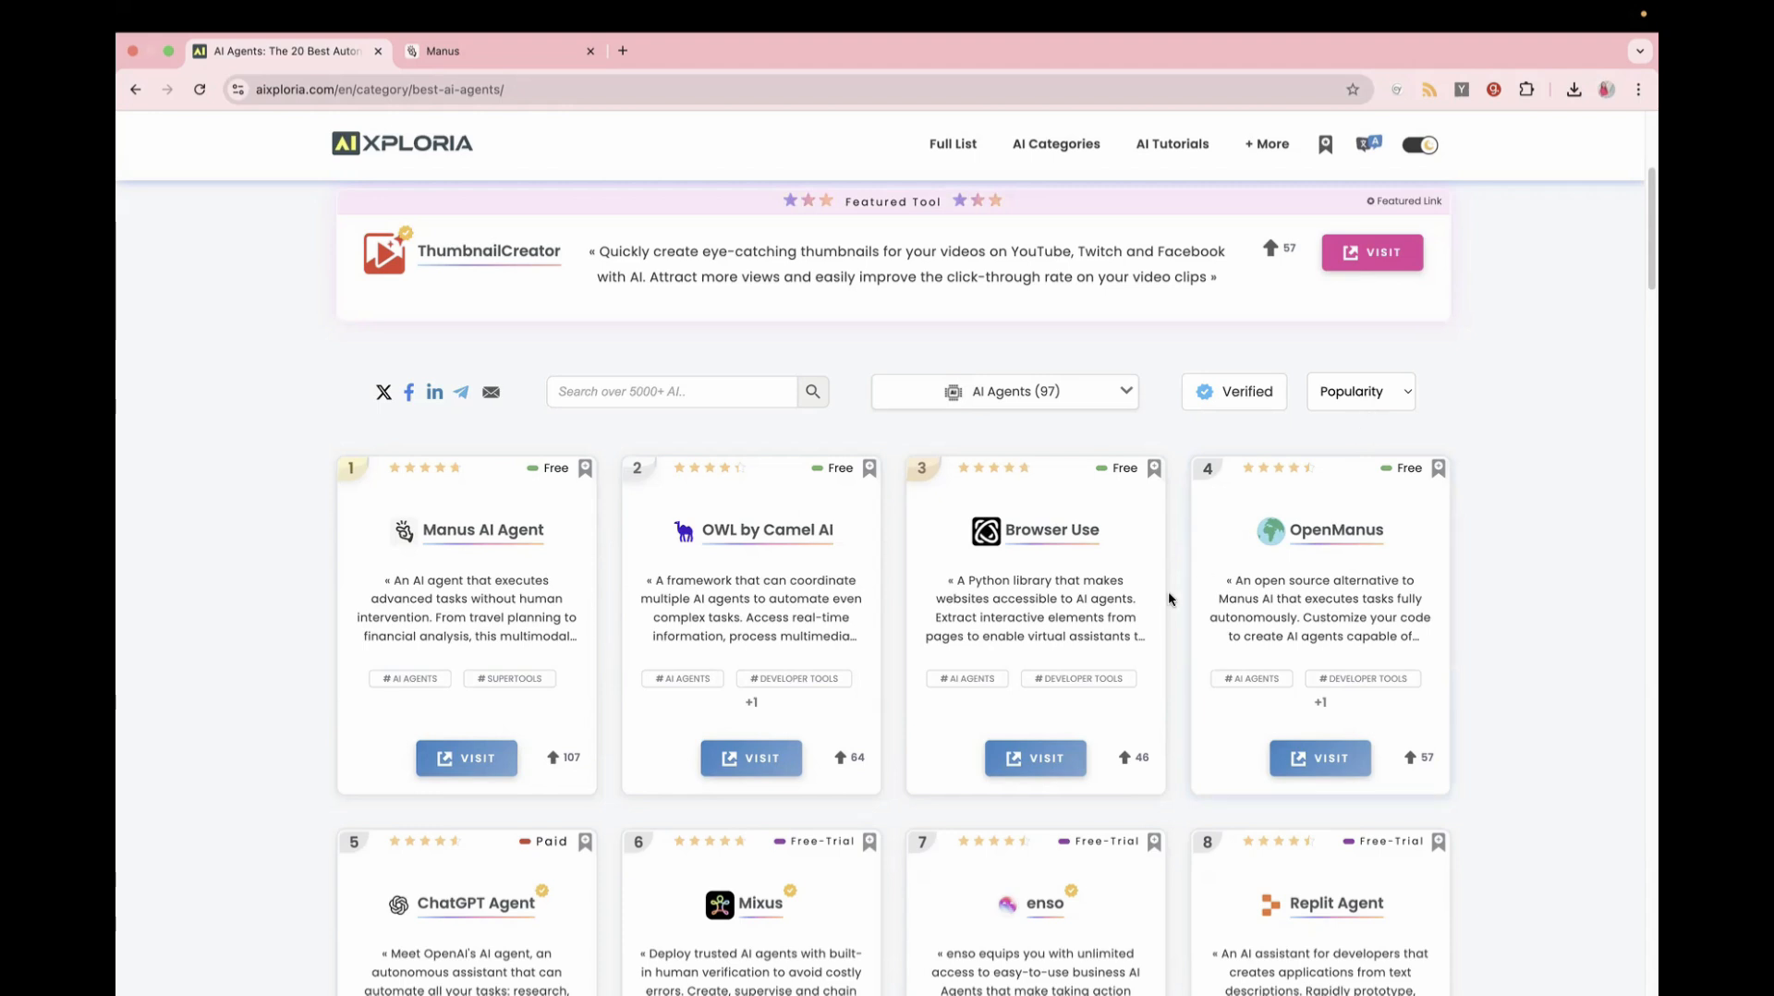
scroll("down", 3)
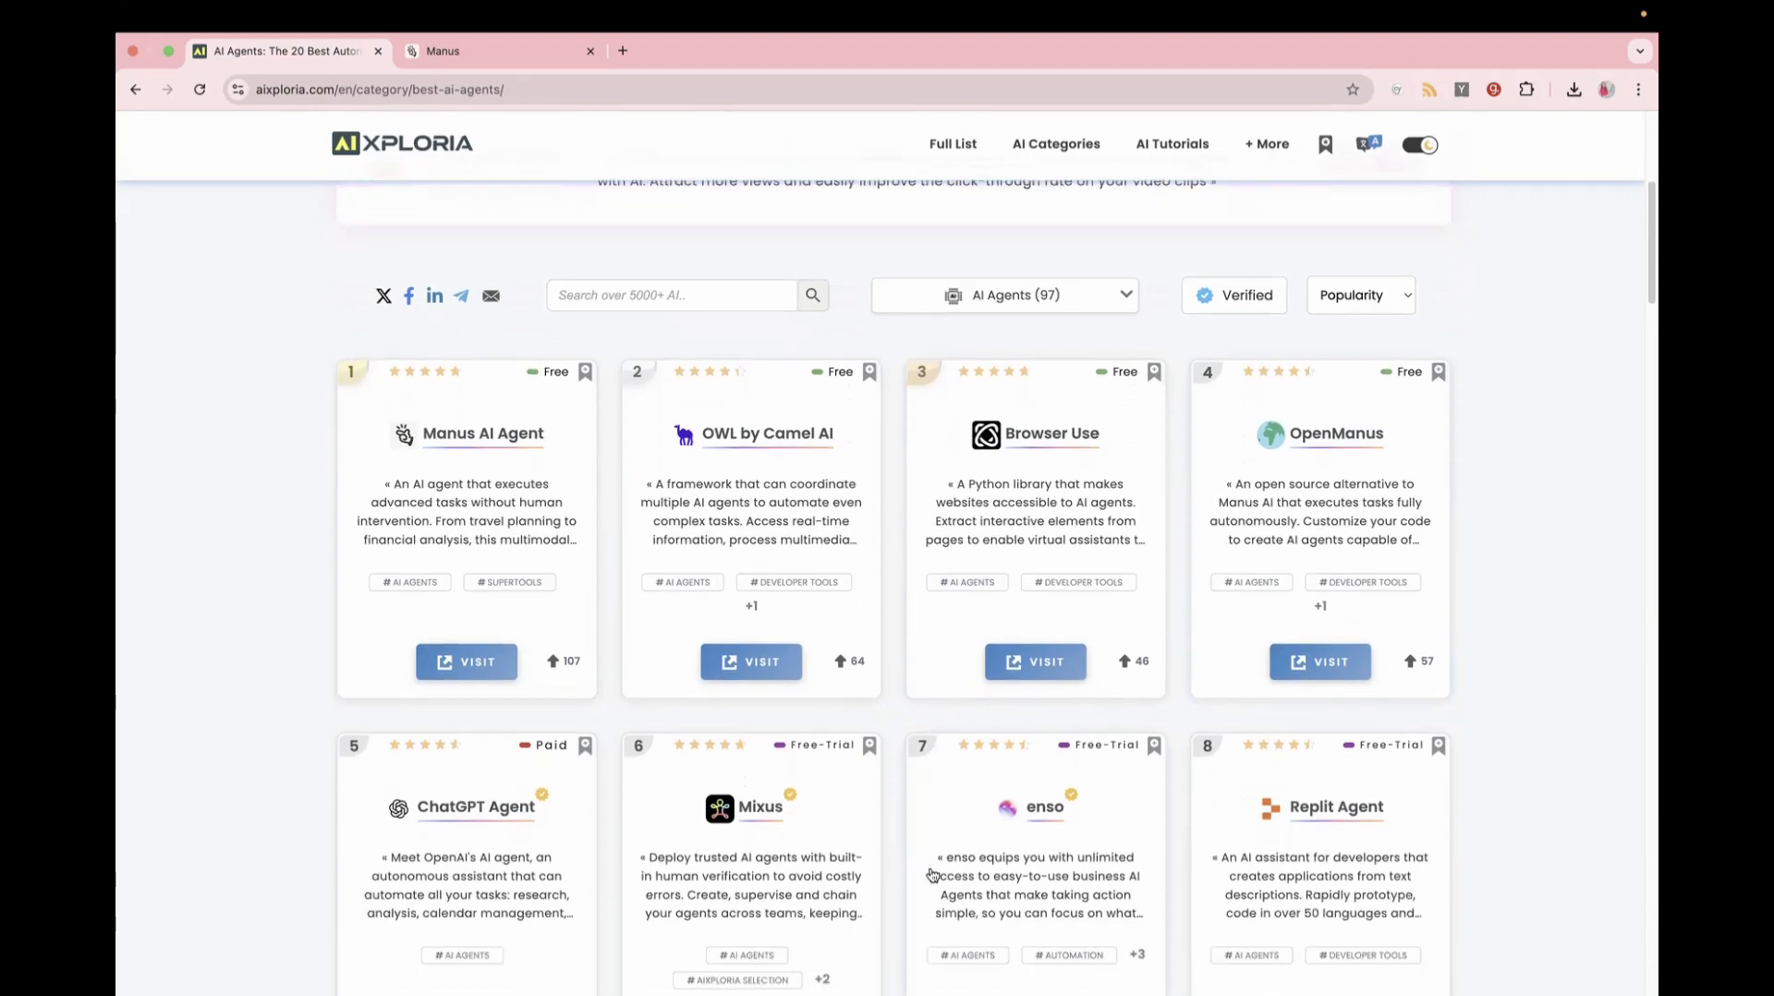